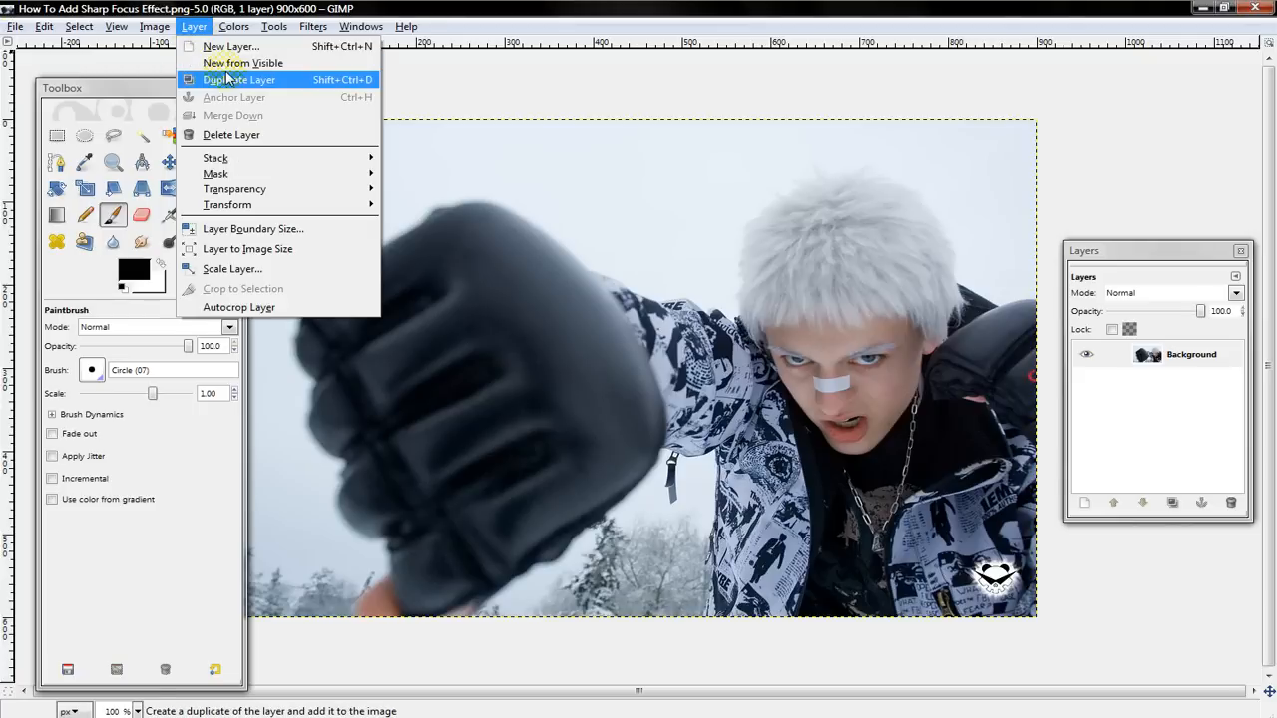
Duplicate the photo layer to create a Background copy layer
left_click(240, 79)
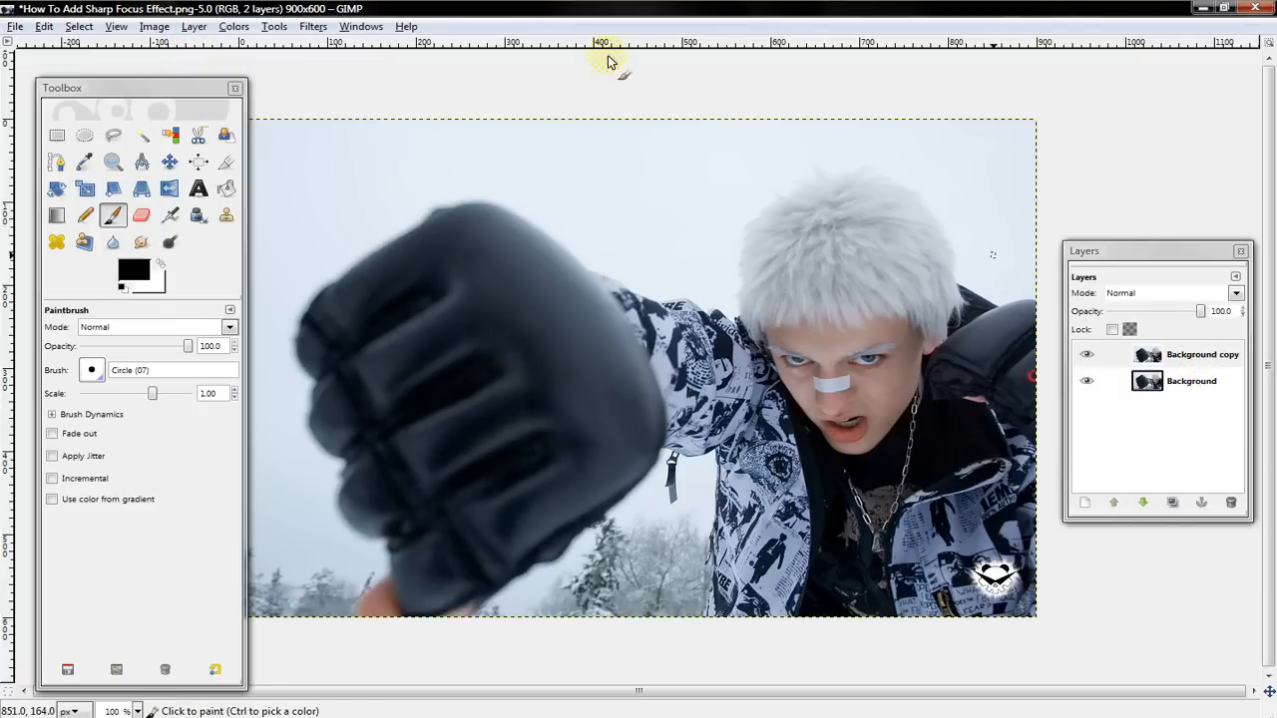
Apply an 18 px Gaussian blur to the Background copy, then toggle its visibility to compare
left_click(313, 26)
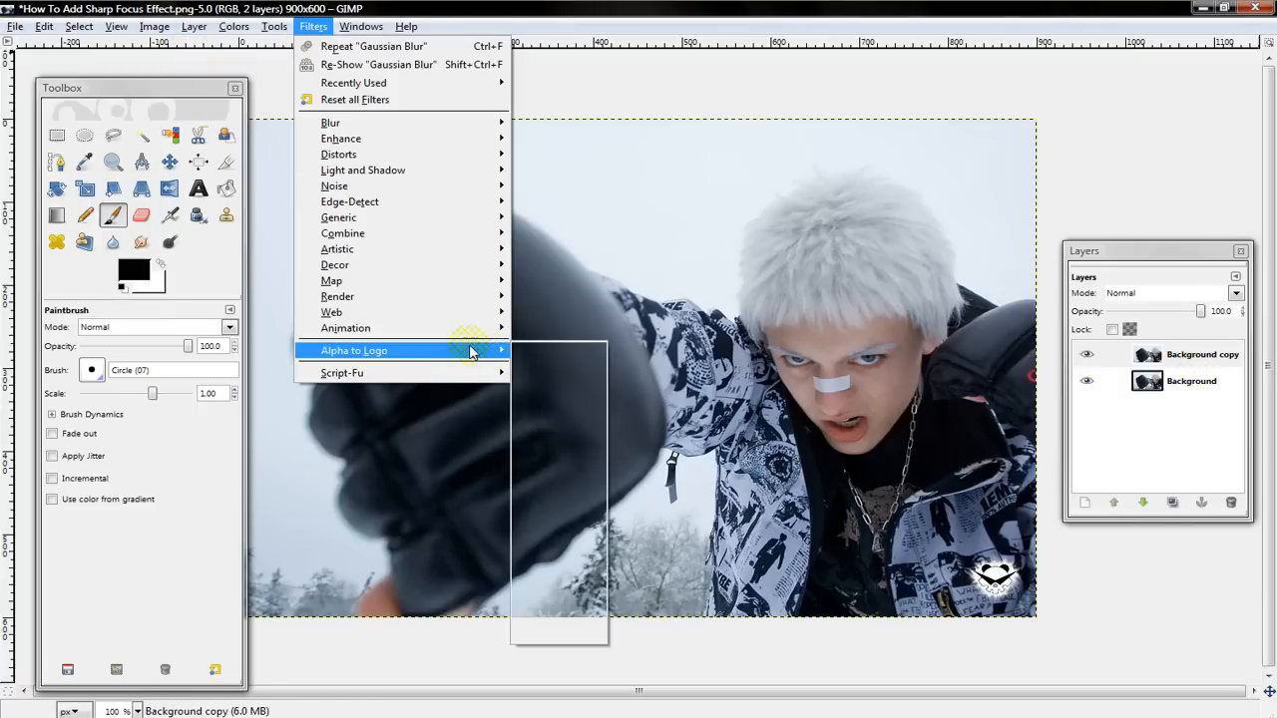
mouse_move(340, 138)
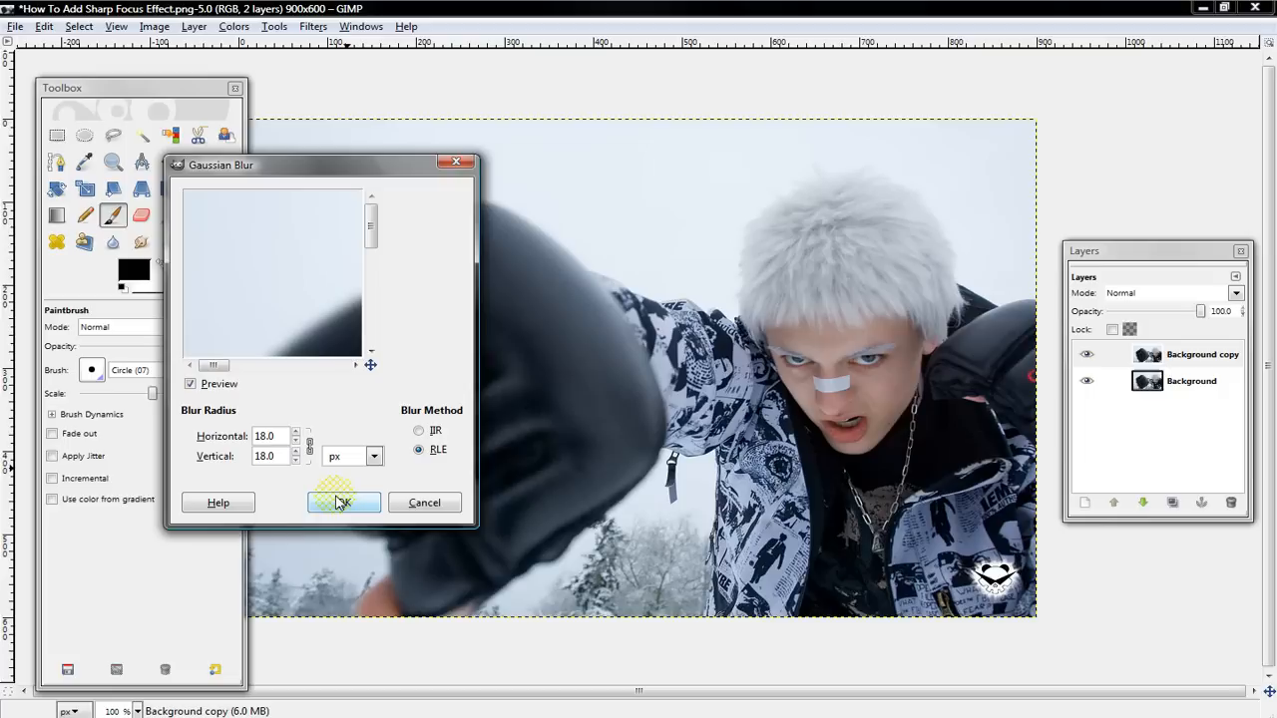
left_click(344, 502)
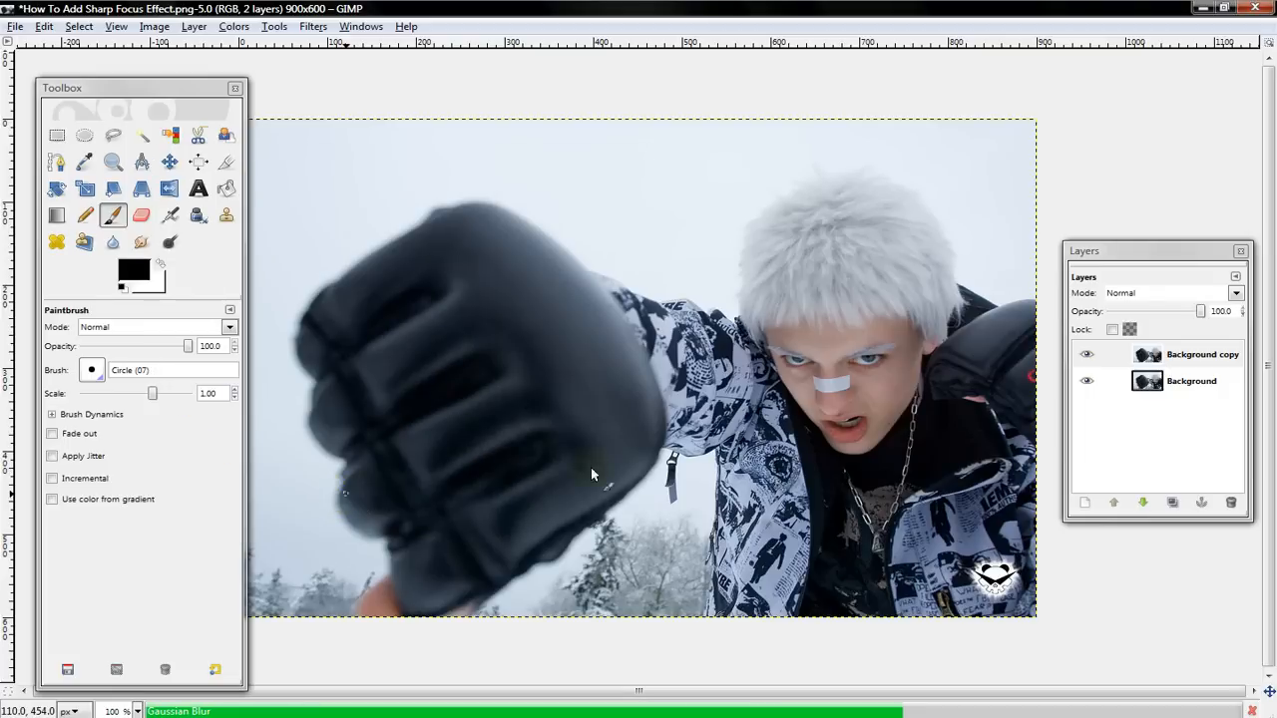
left_click(1202, 354)
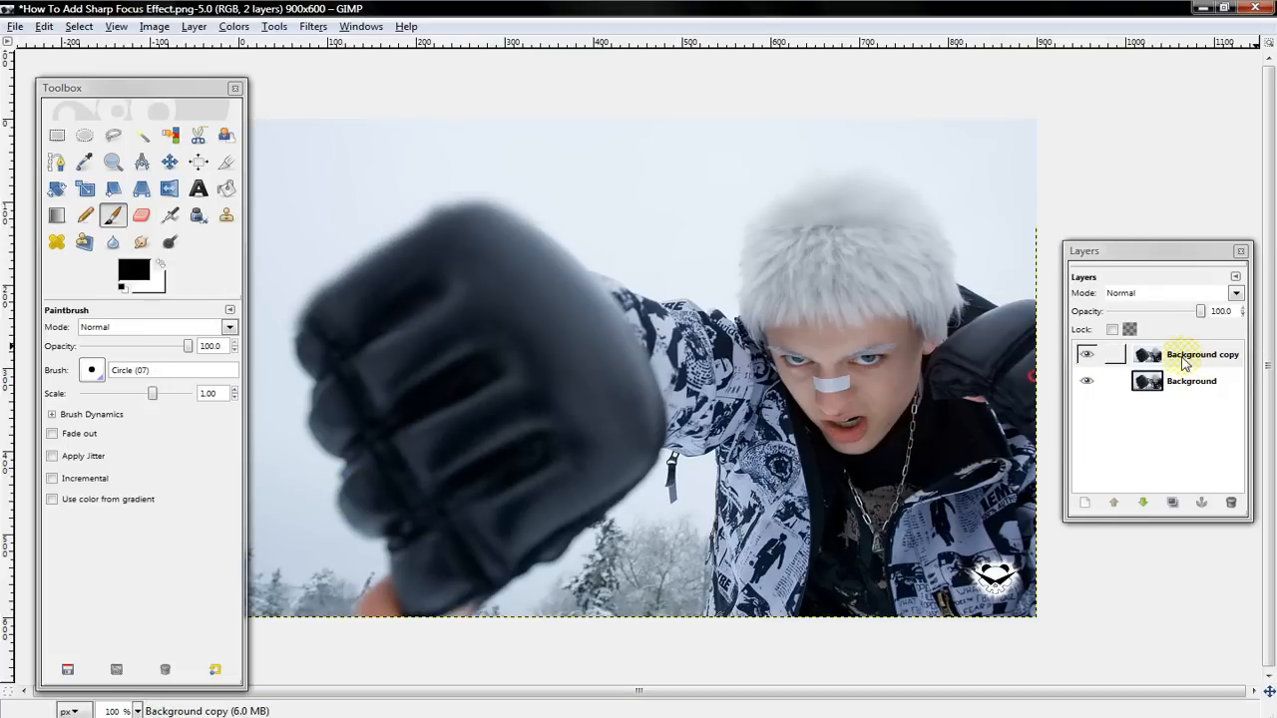
Add a White (full opacity) layer mask to the blurred Background copy layer
right_click(1187, 354)
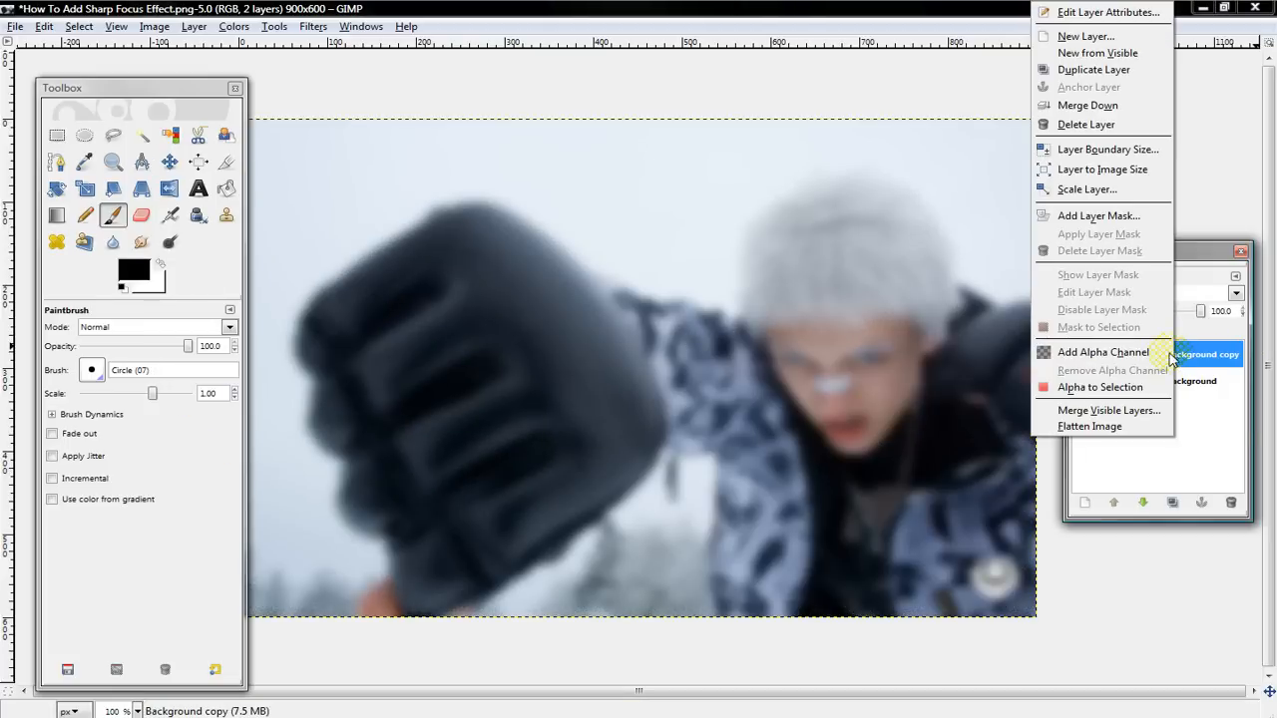
mouse_move(1098, 216)
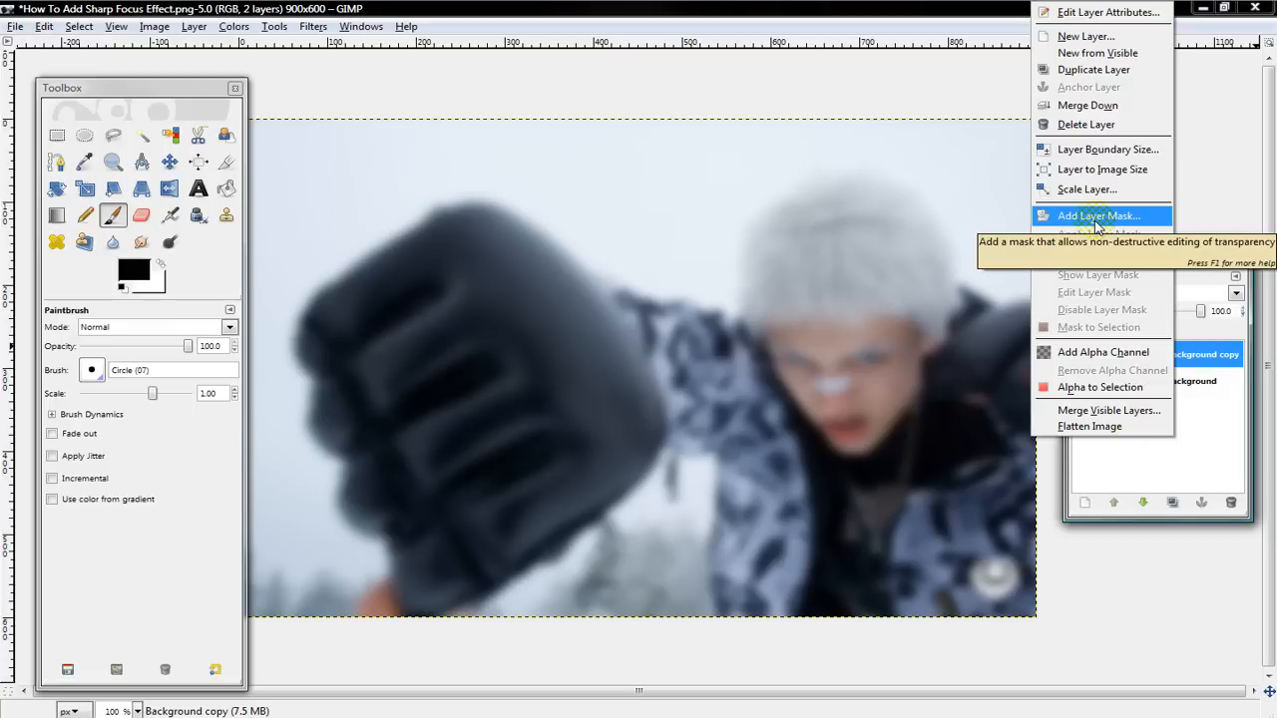
left_click(1096, 216)
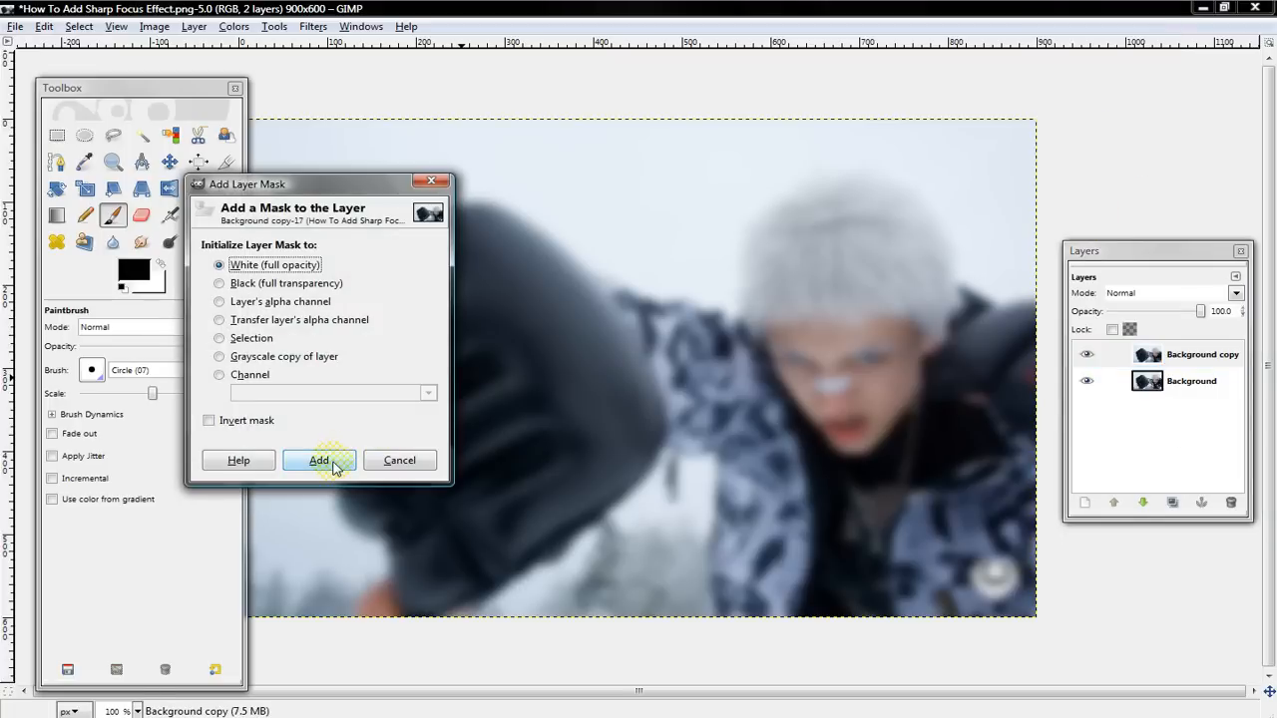
left_click(319, 460)
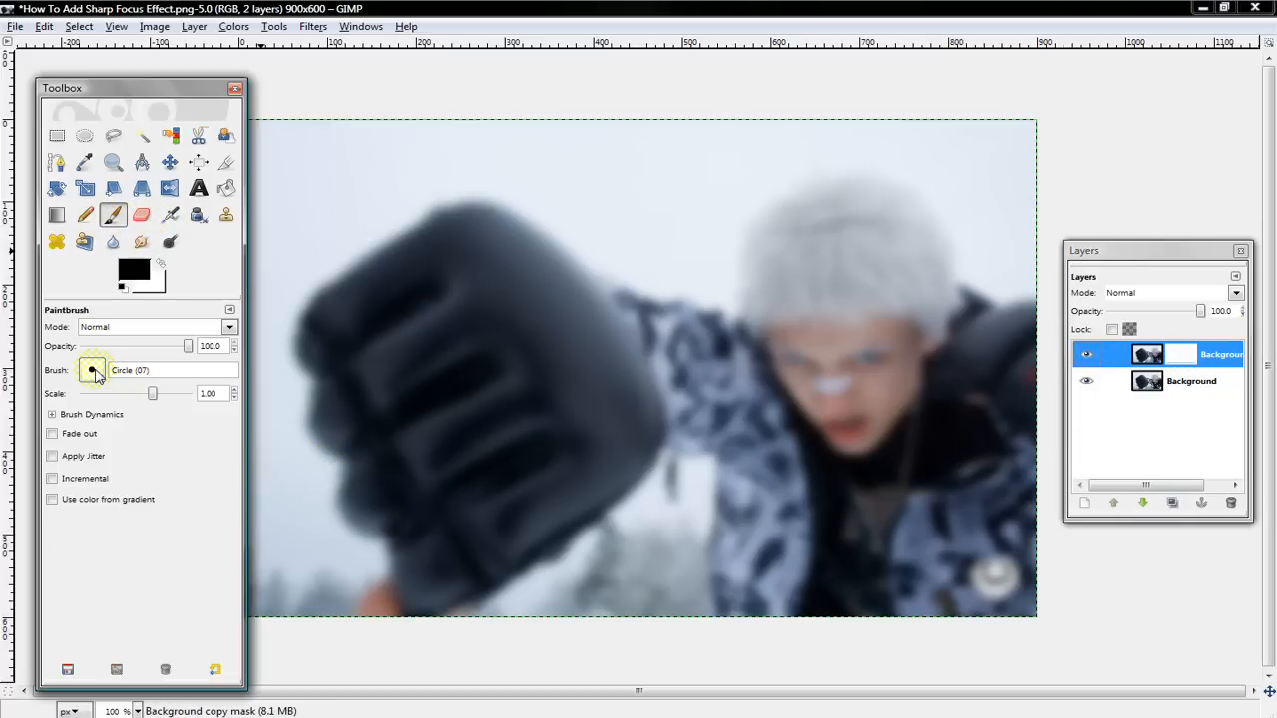
Pick the Circle Fuzzy (19) brush for the paintbrush
left_click(92, 371)
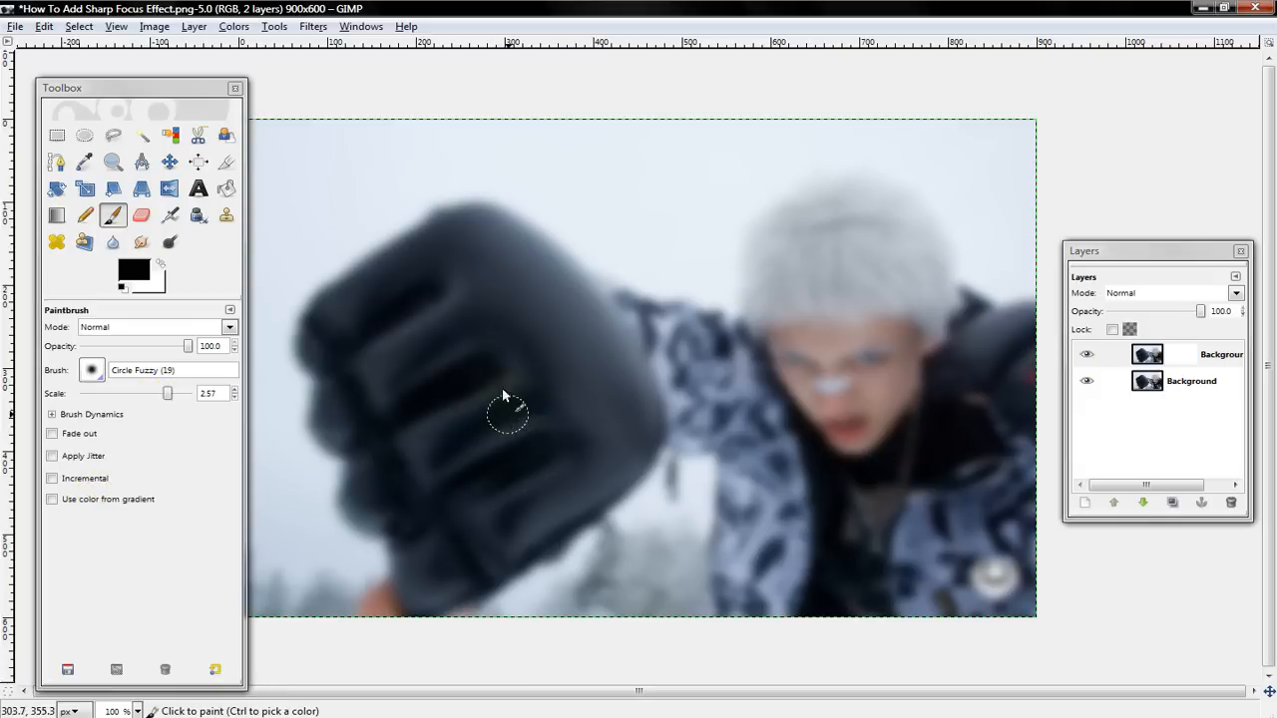
Paint black over the fist on the layer mask with the soft brush
left_click_drag(168, 393, 172, 393)
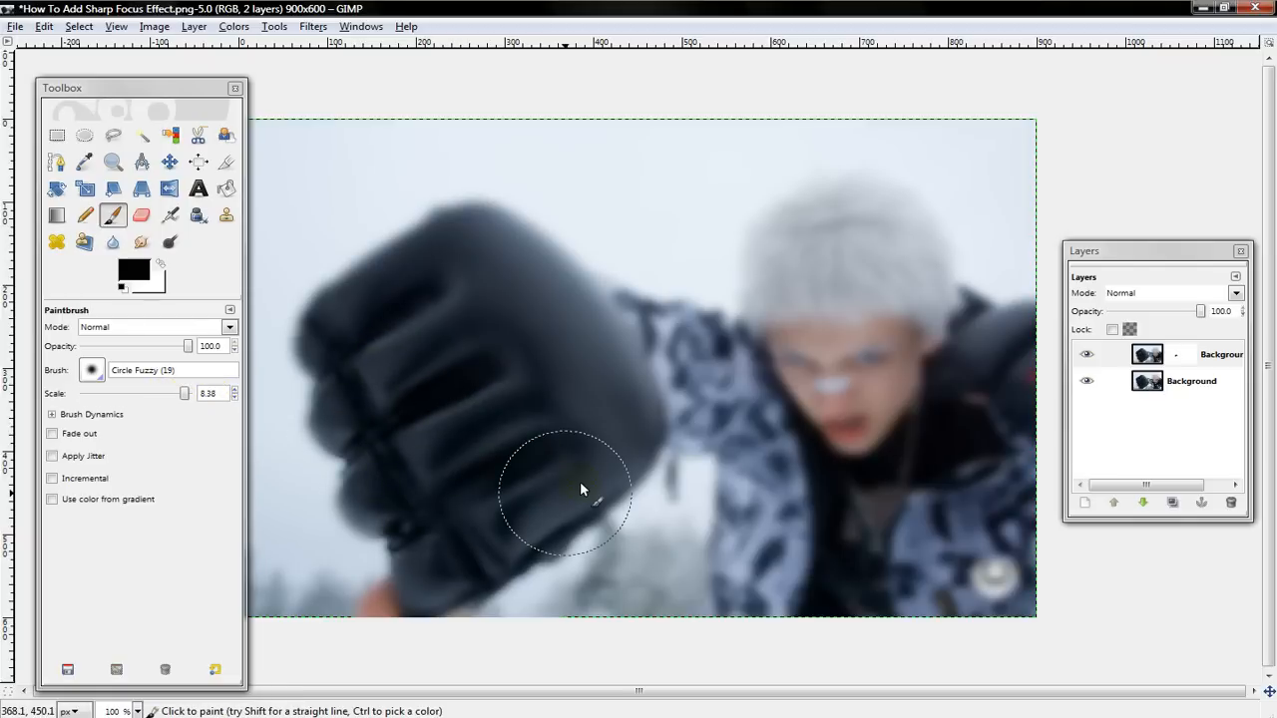
mouse_move(613, 369)
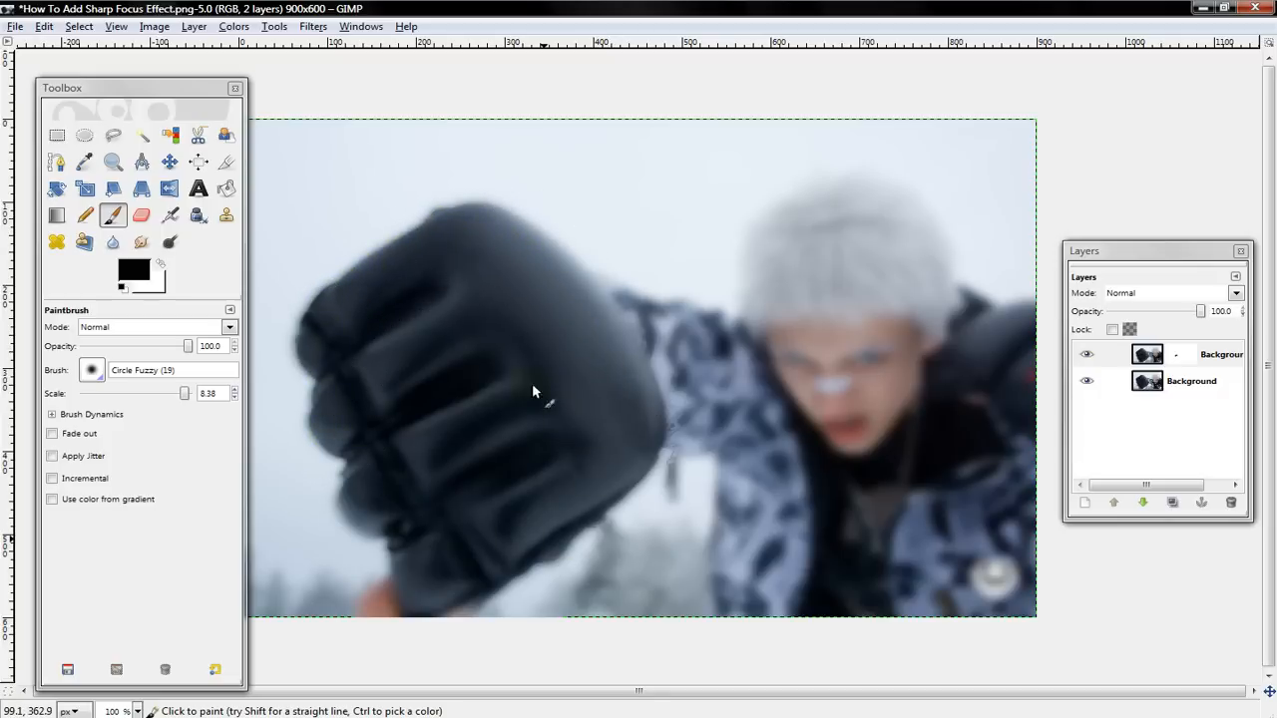
mouse_move(517, 265)
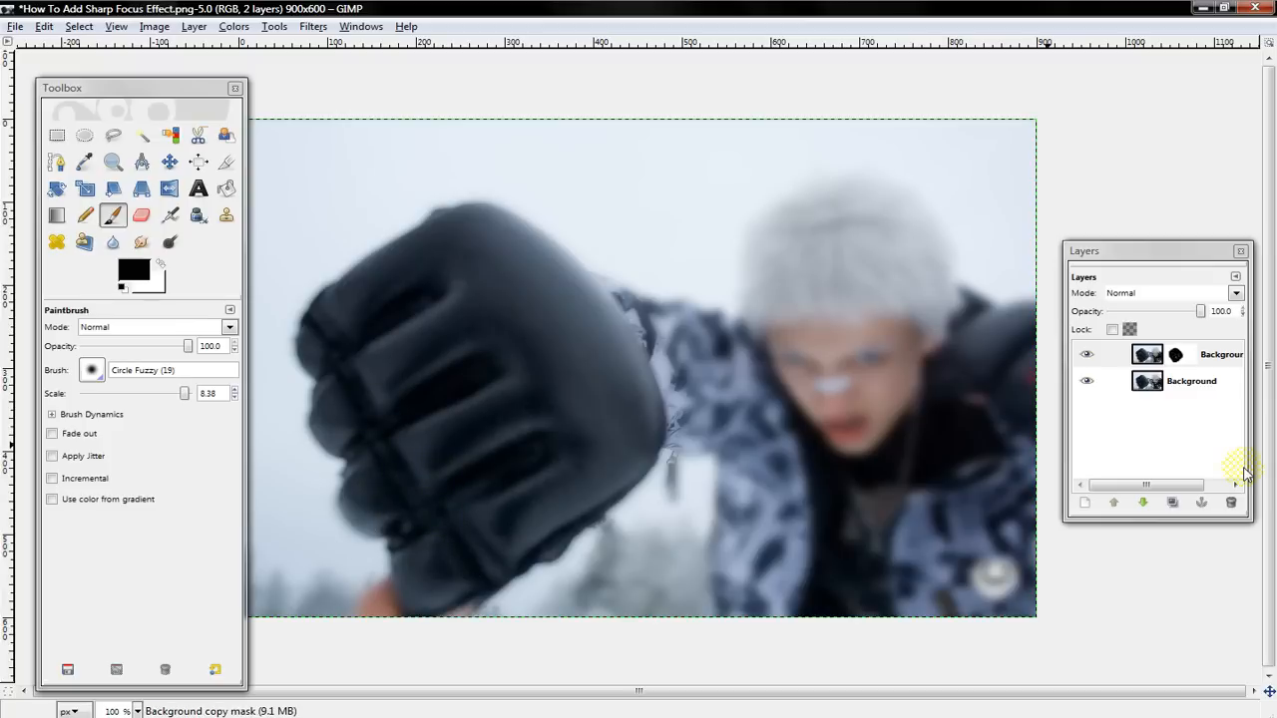
mouse_move(806, 541)
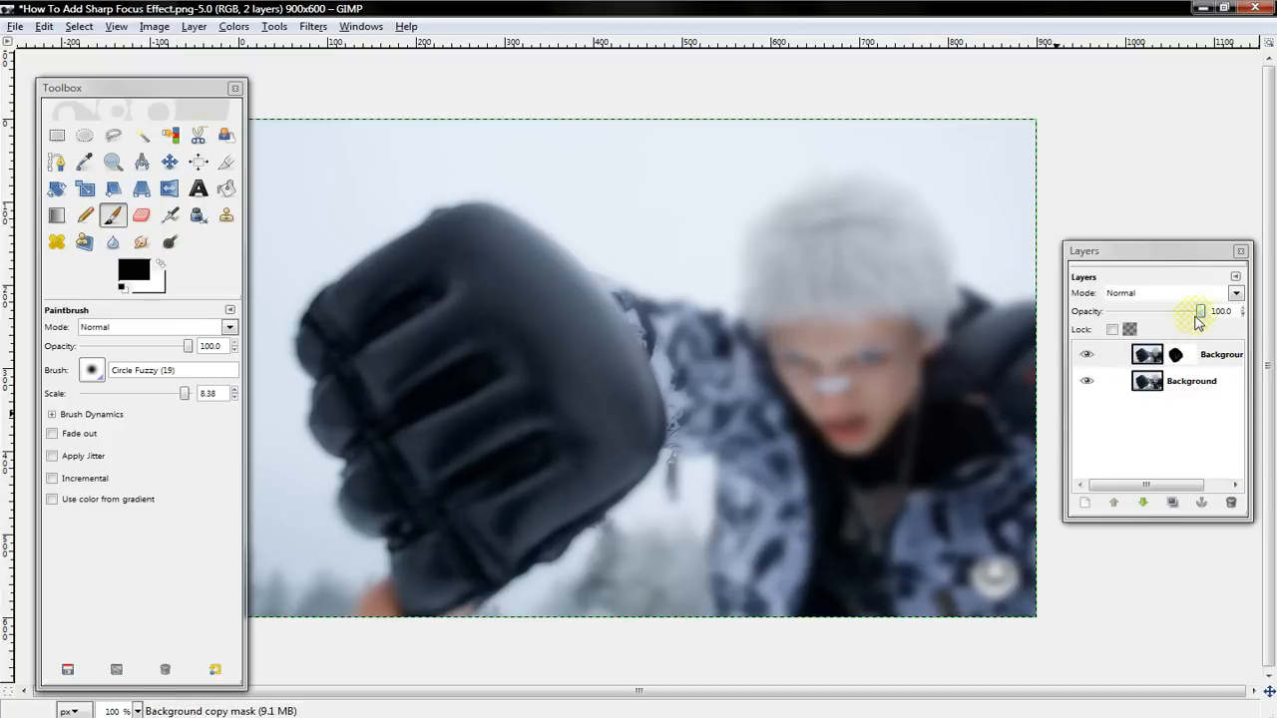
Lower the blurred copy layer's opacity to about 84.2
left_click_drag(1202, 311, 1177, 312)
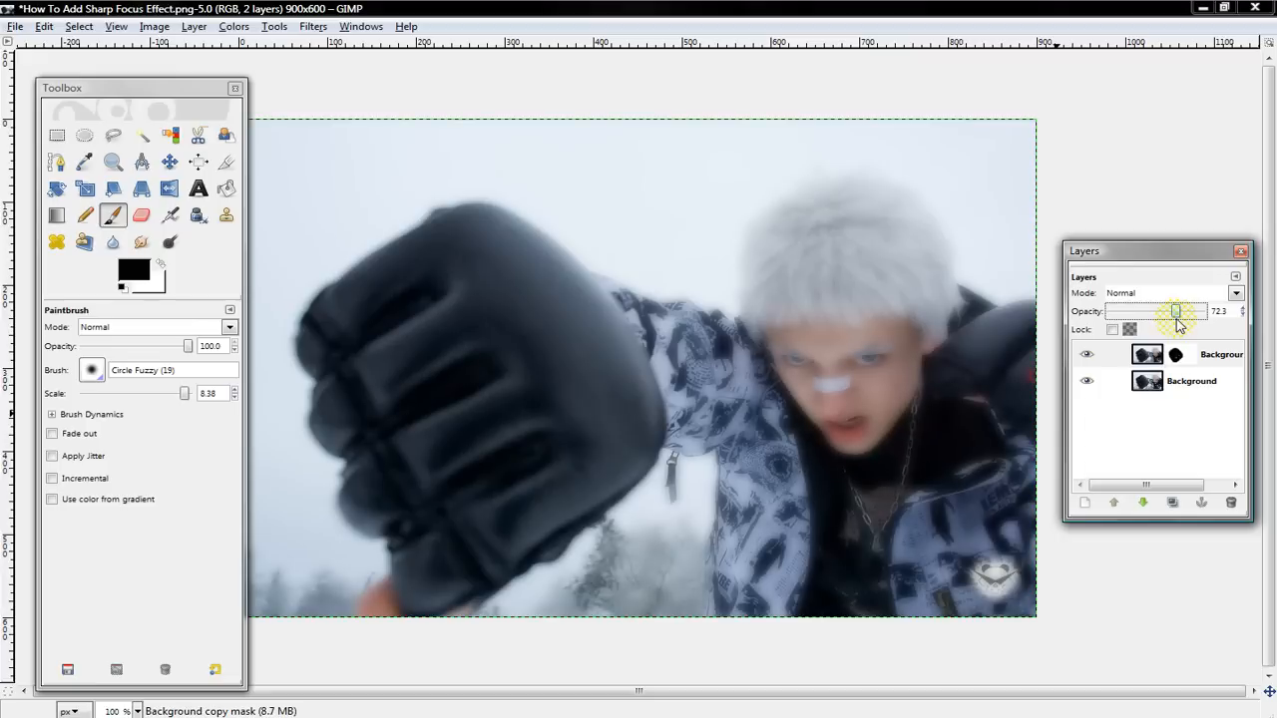
left_click_drag(1178, 312, 1189, 311)
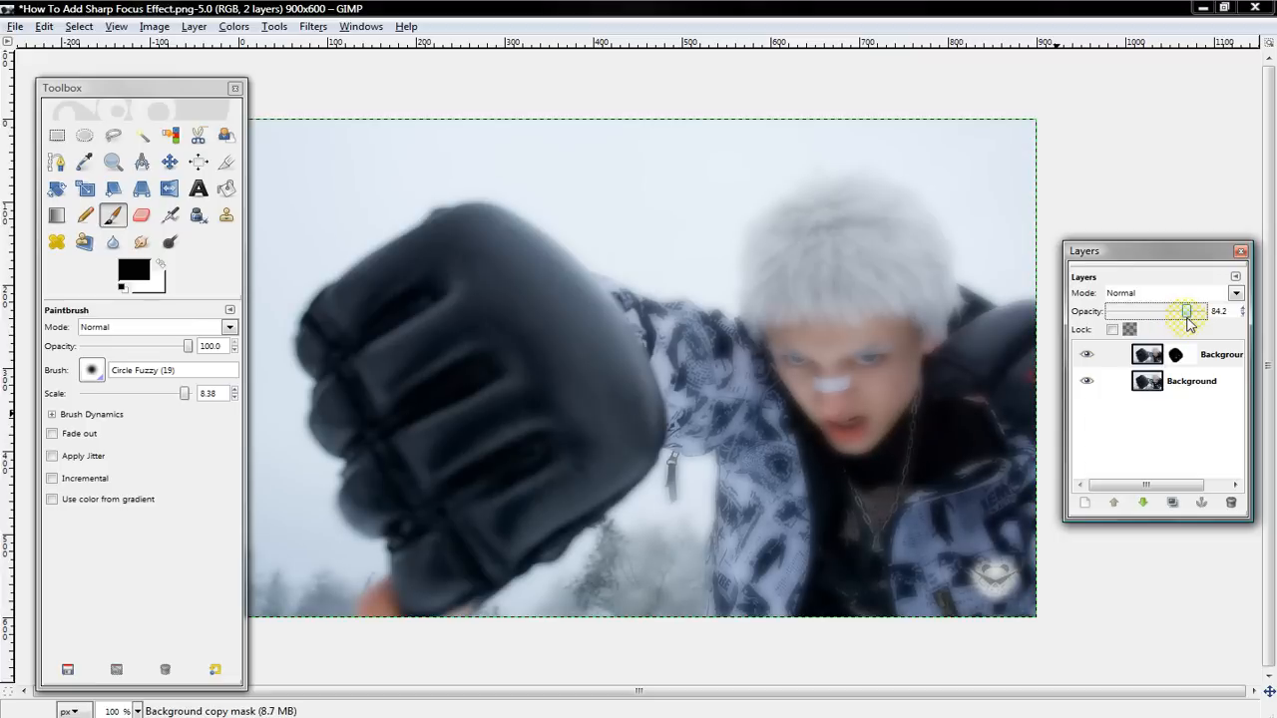